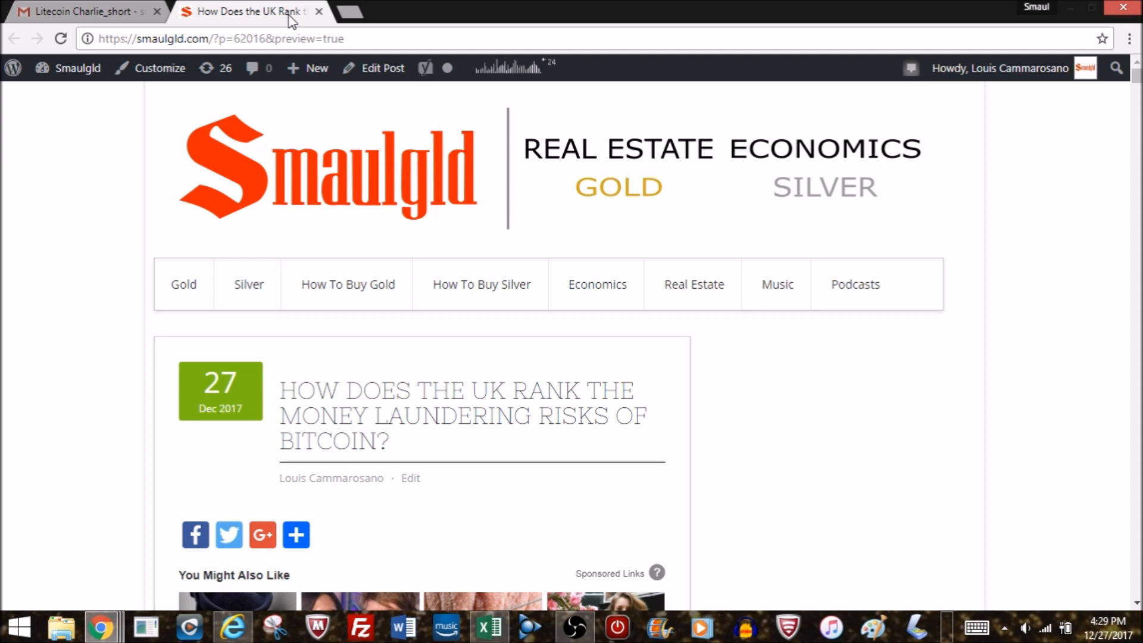
mouse_move(1059, 484)
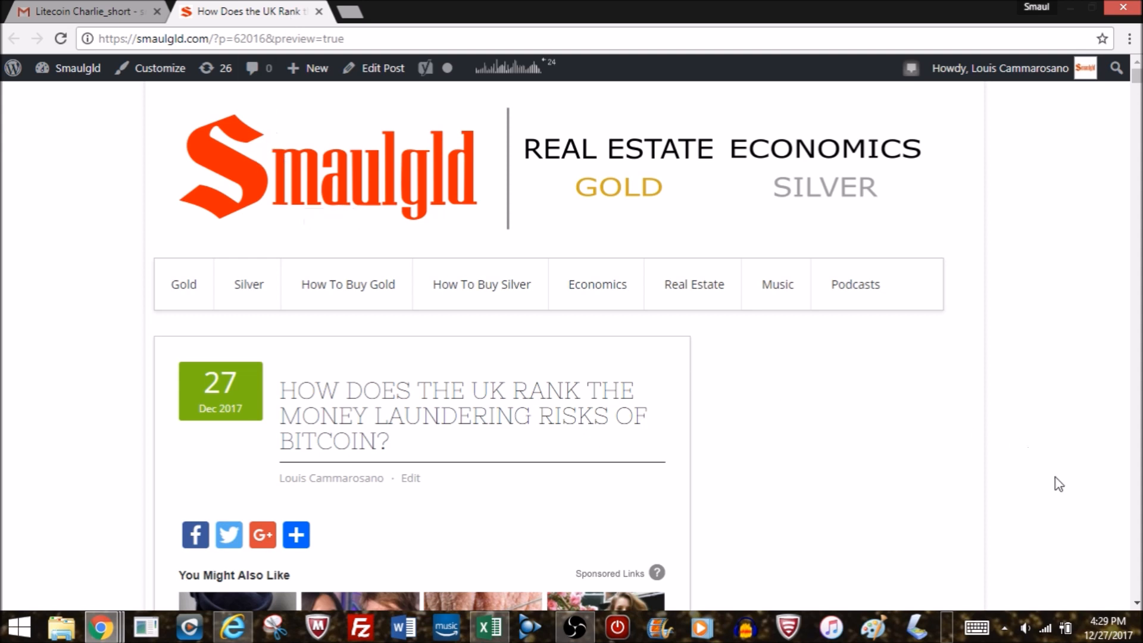
scroll("down", 3)
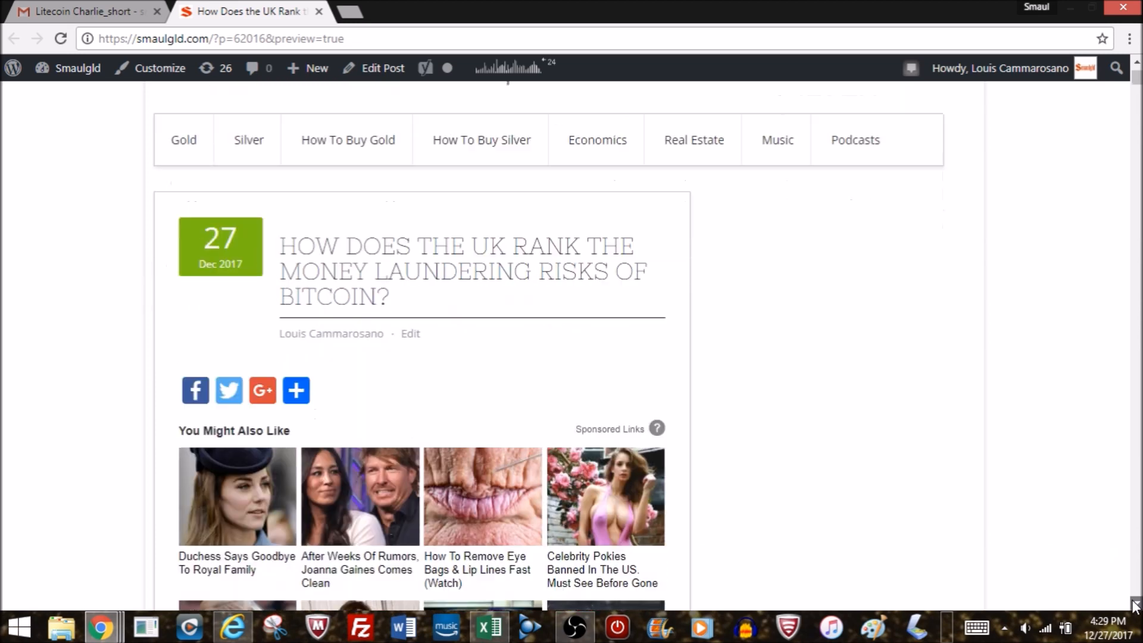
scroll("down", 3)
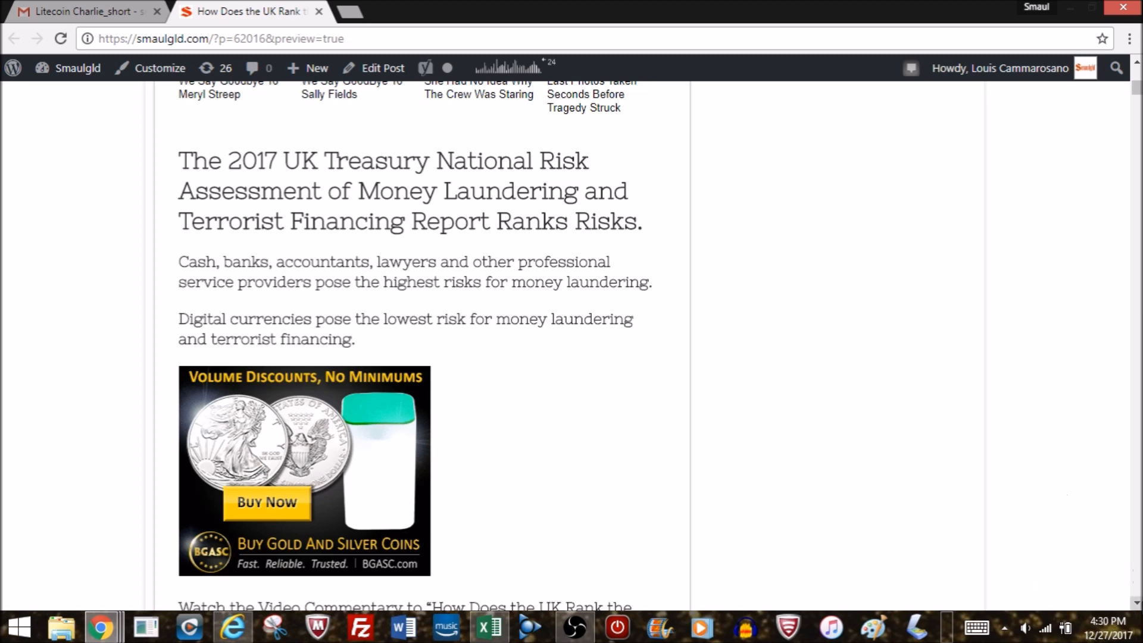
scroll("down", 3)
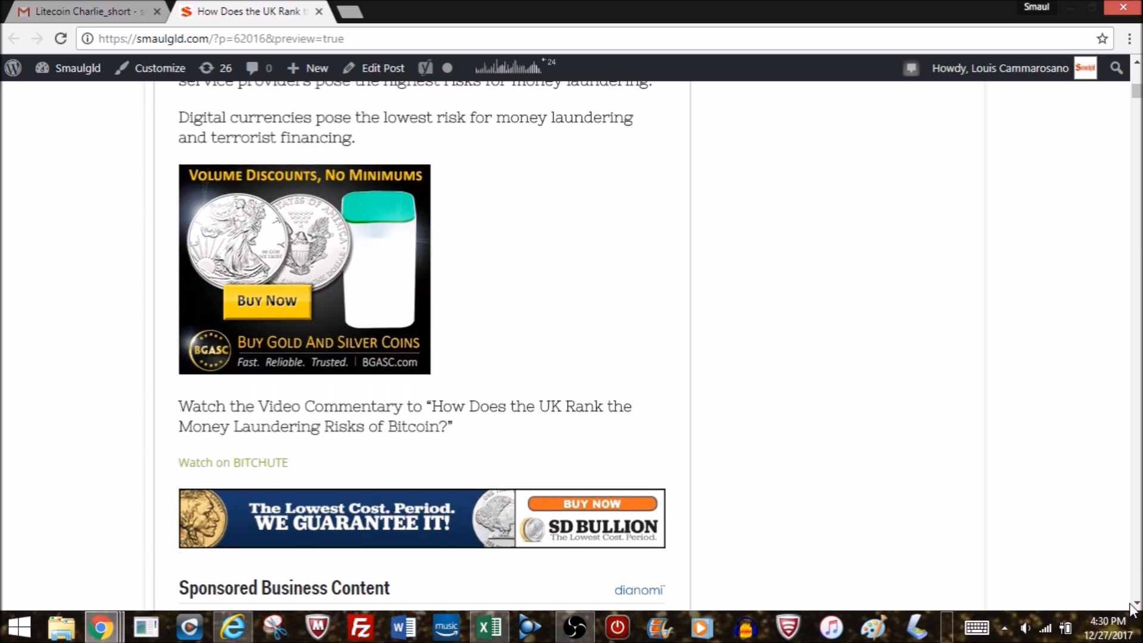
scroll("down", 3)
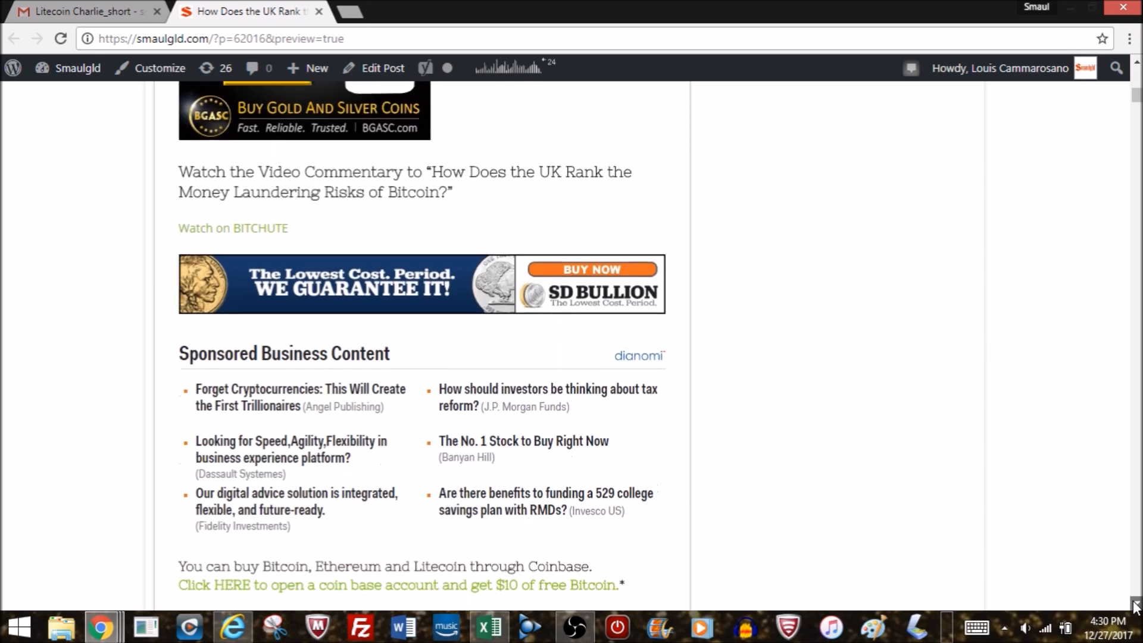
scroll("down", 3)
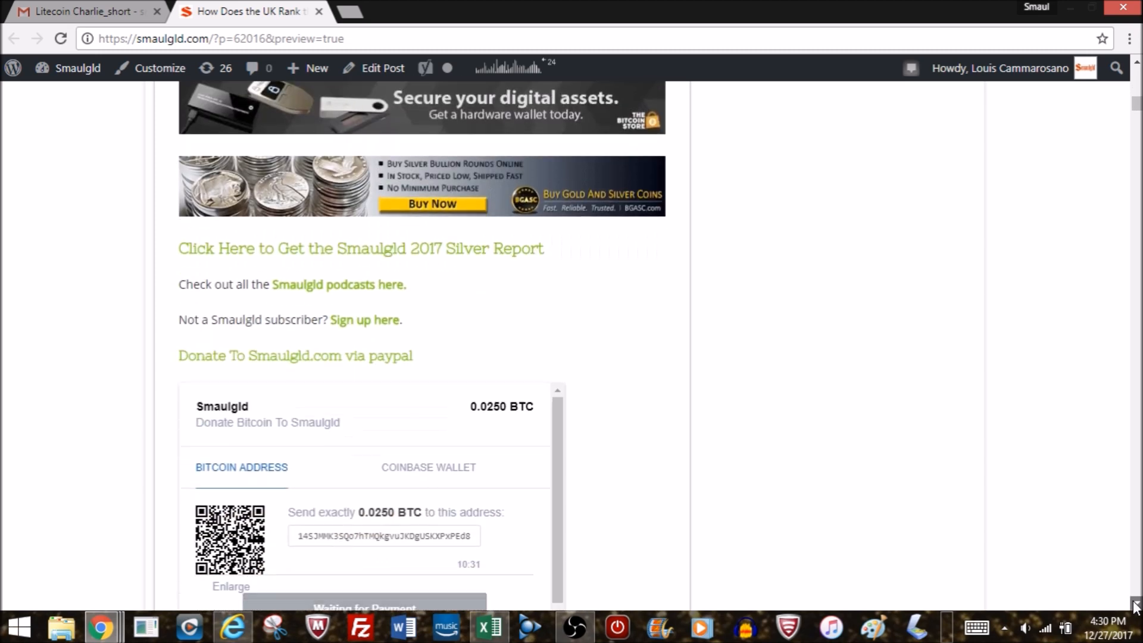
scroll("down", 3)
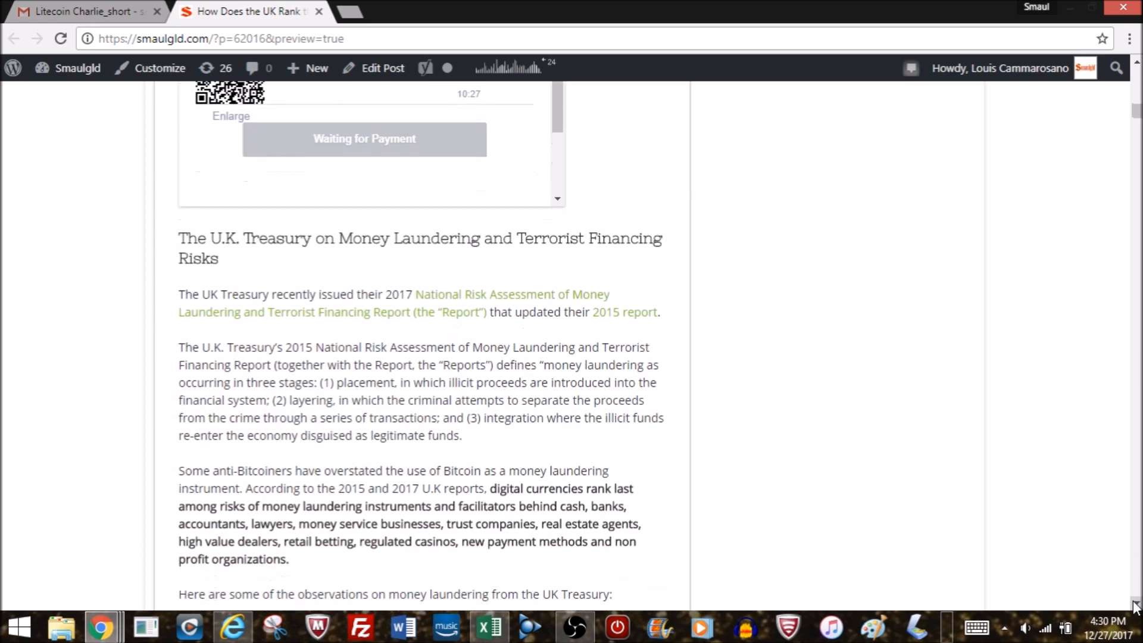
scroll("down", 3)
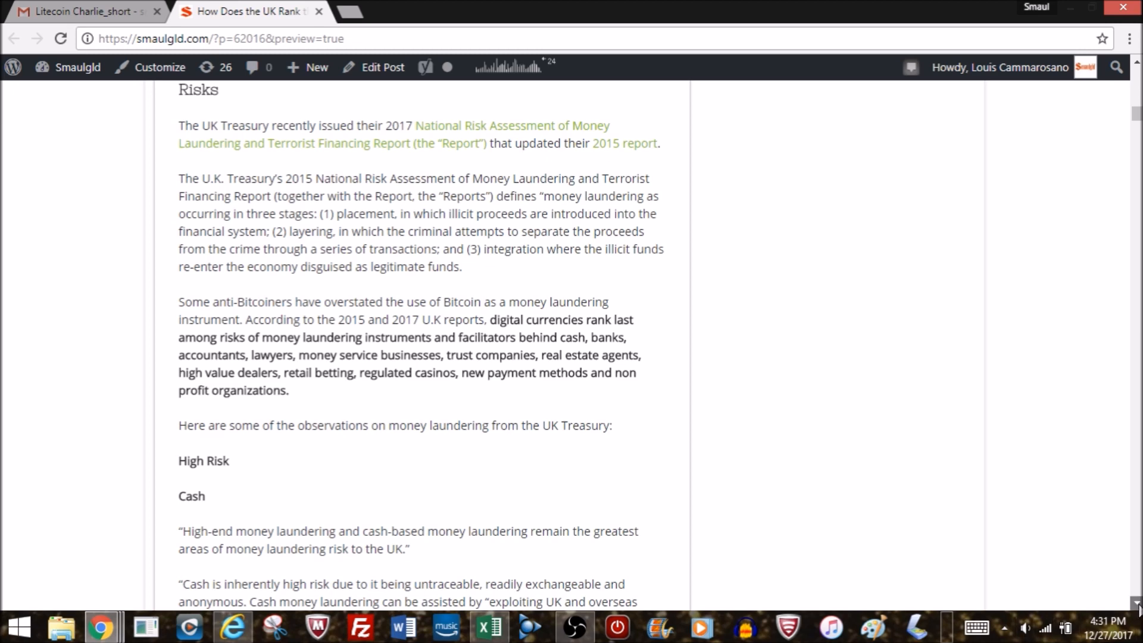
scroll("down", 3)
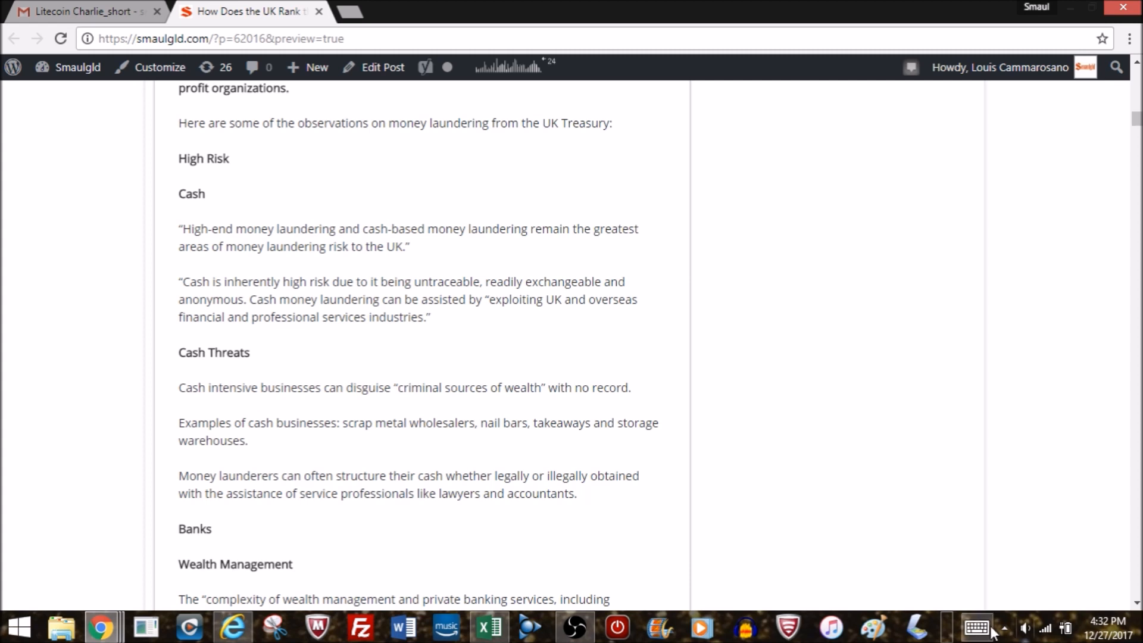
scroll("down", 3)
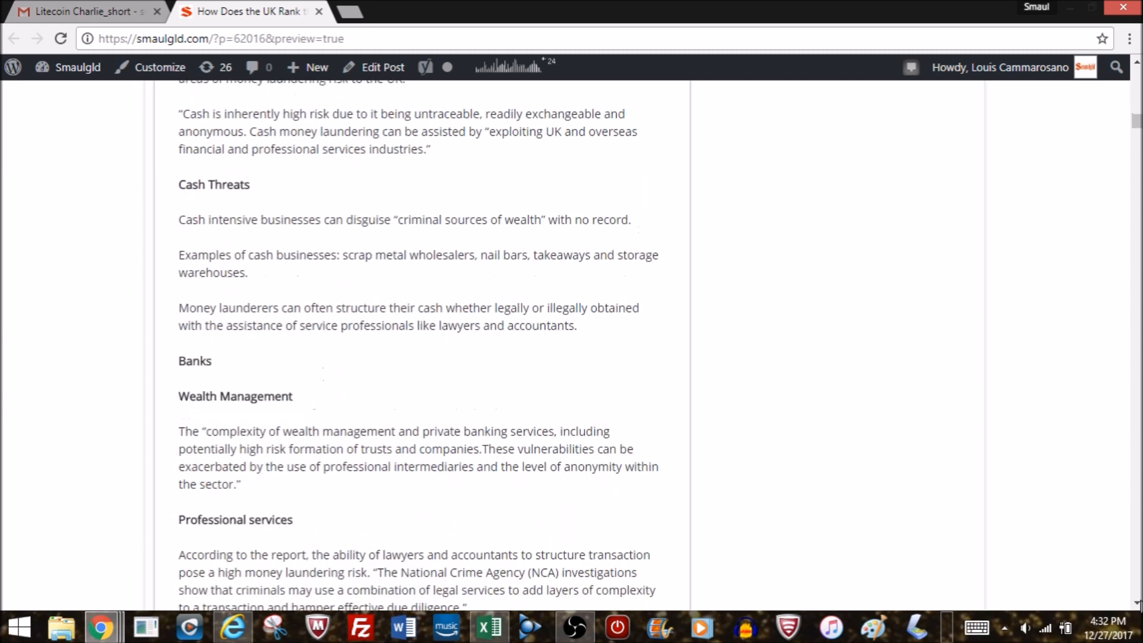
scroll("down", 3)
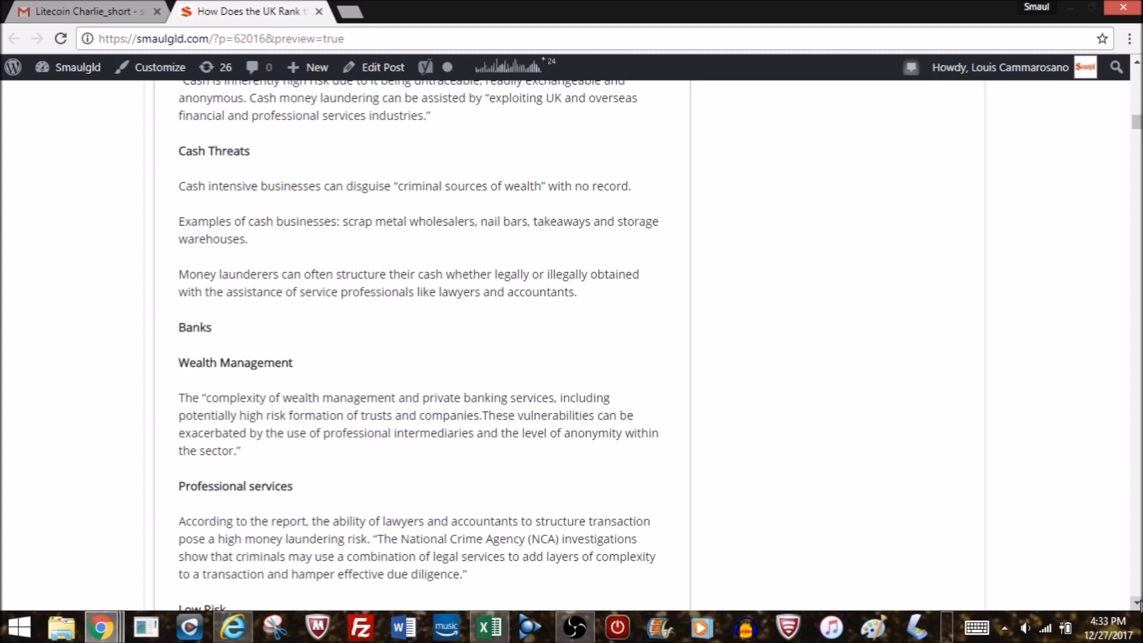
scroll("down", 3)
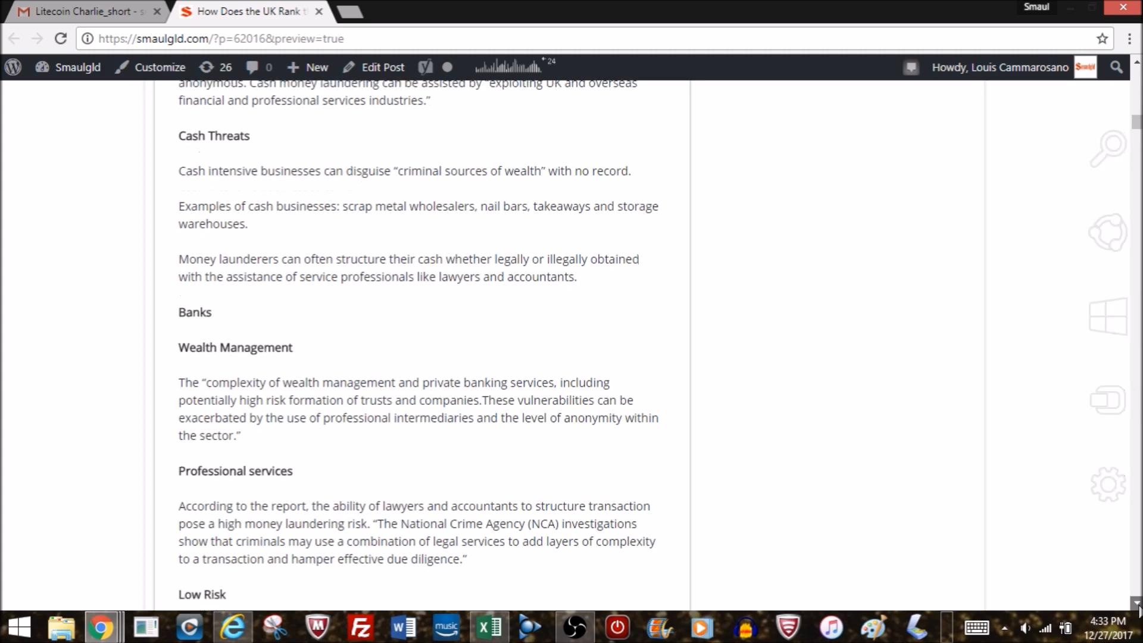
scroll("down", 3)
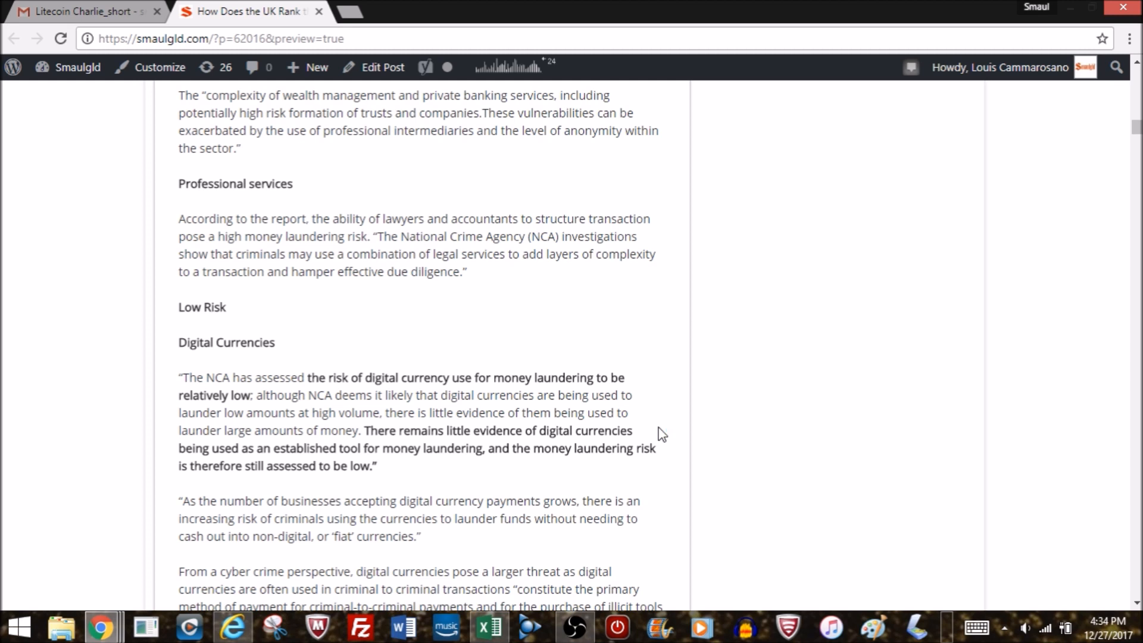
mouse_move(1128, 590)
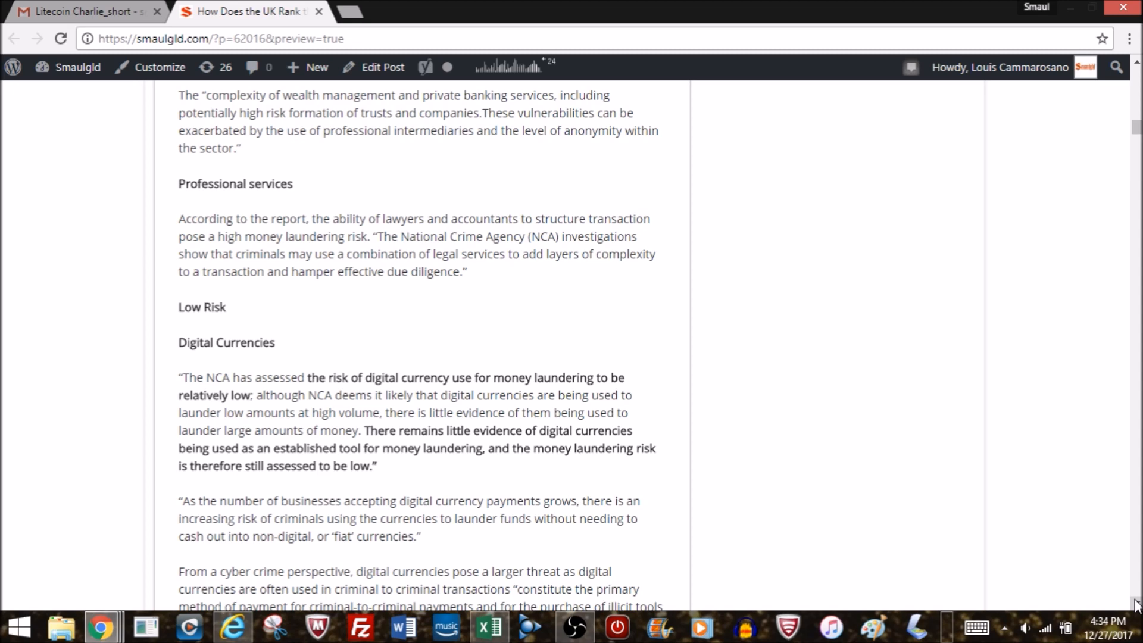
scroll("down", 3)
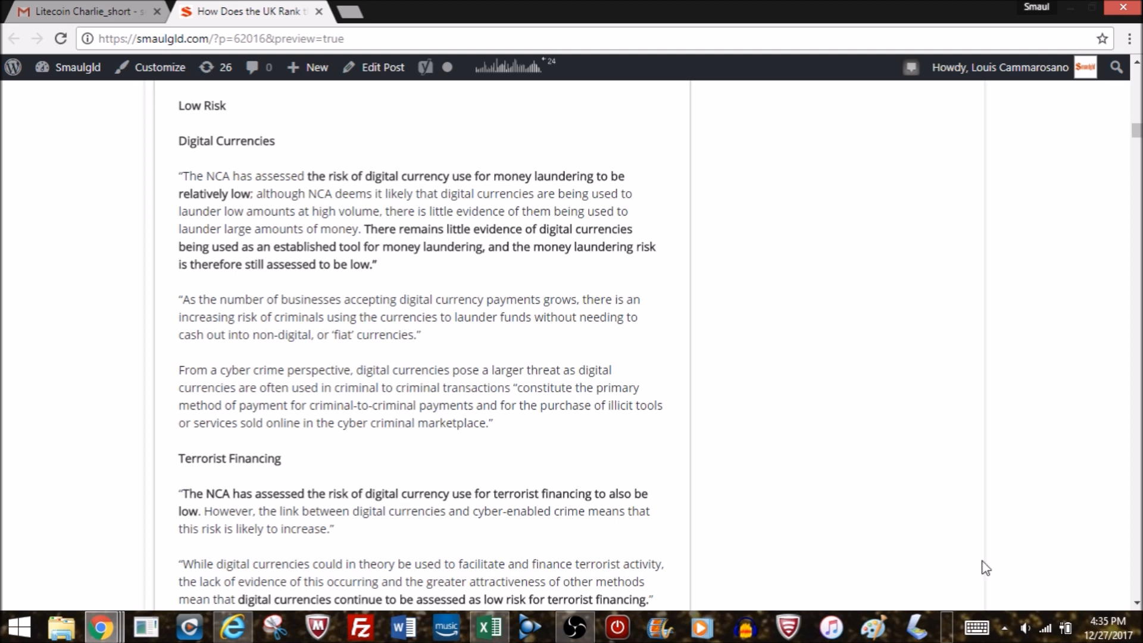
scroll("down", 3)
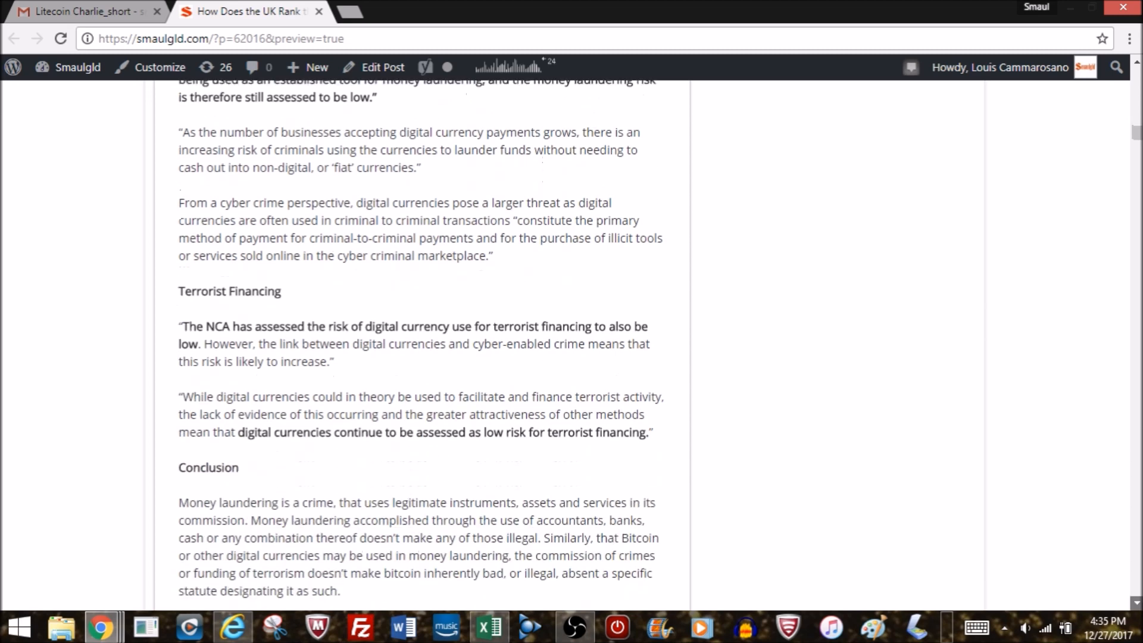
scroll("down", 3)
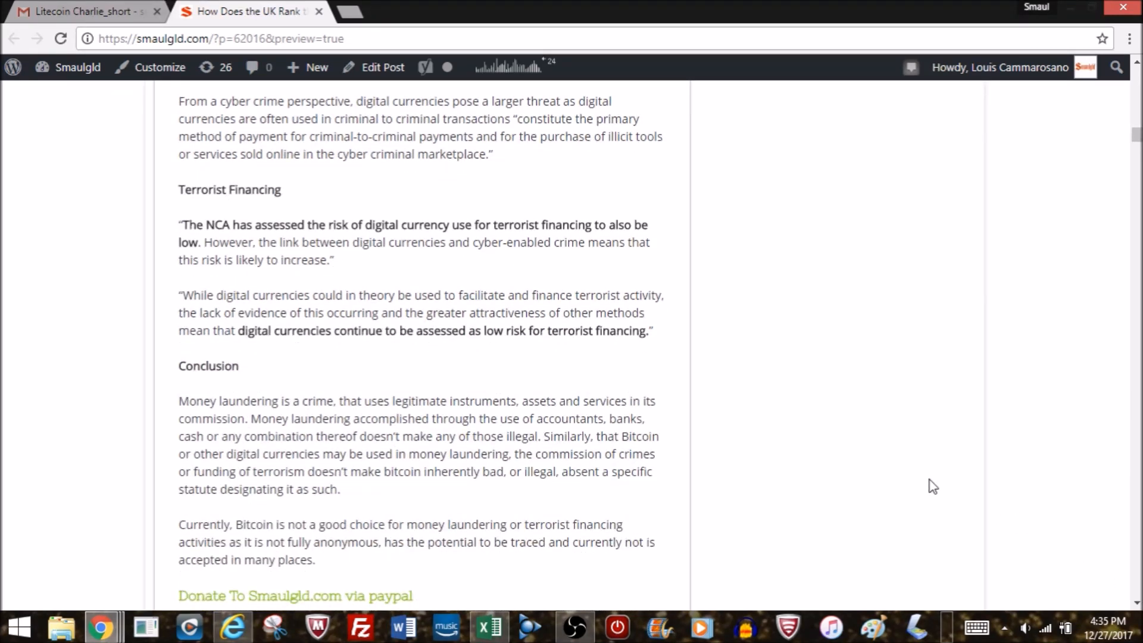